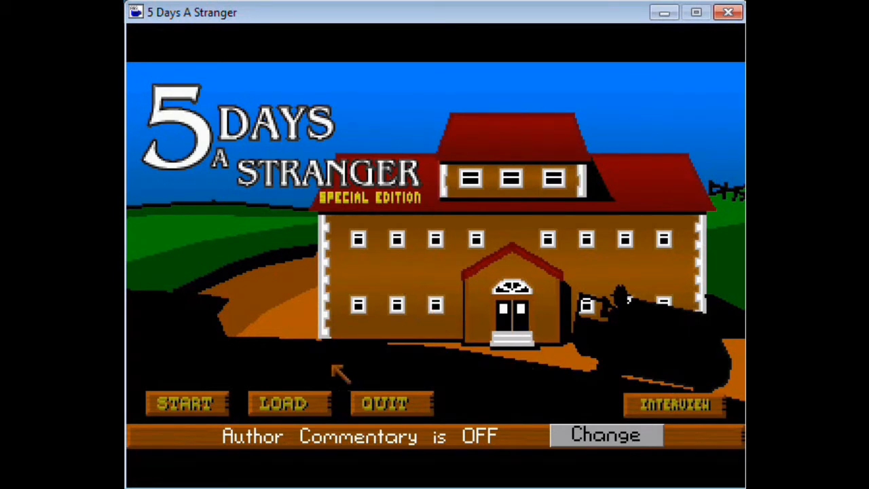
Step: Start a new game from the title screen and walk into the Day One study
click(184, 402)
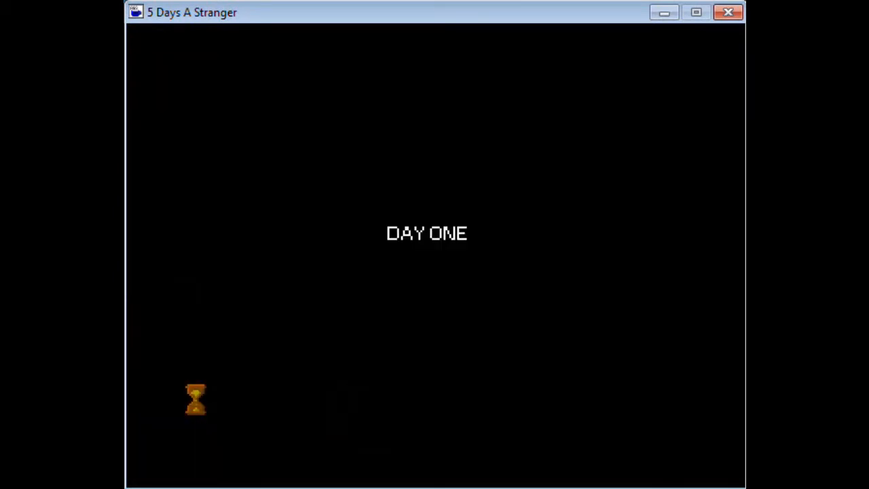
mouse_move(626, 182)
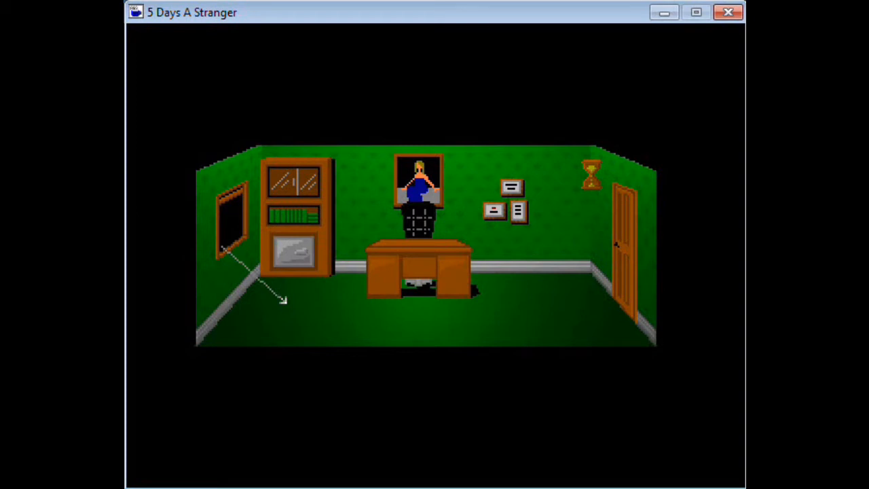
click(282, 299)
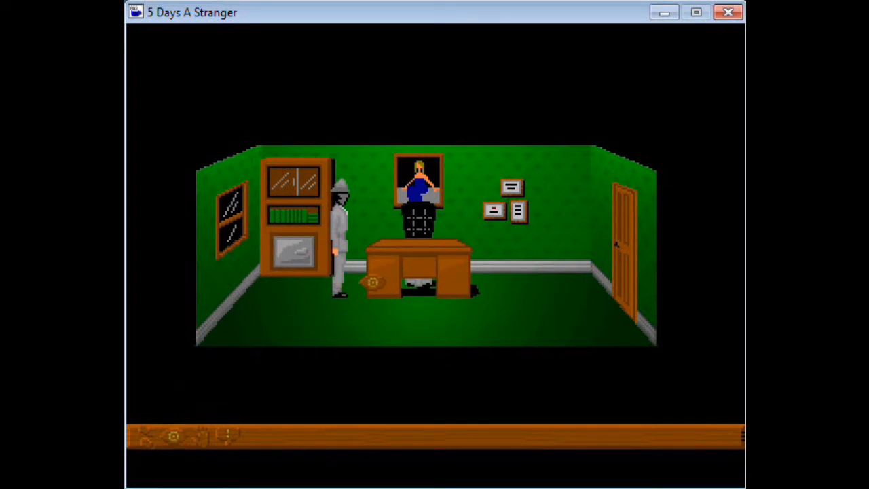
Step: Read the desk description, then the framed certificates' description, dismissing each
click(419, 265)
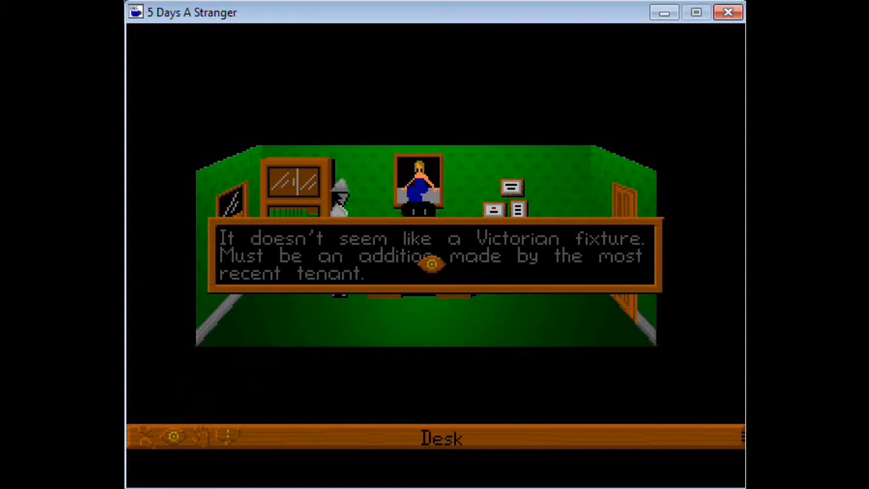
click(296, 197)
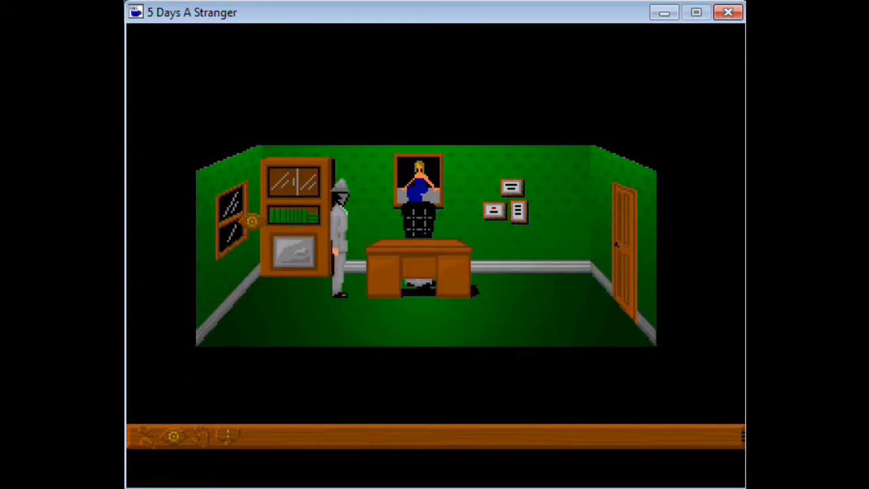
mouse_move(508, 211)
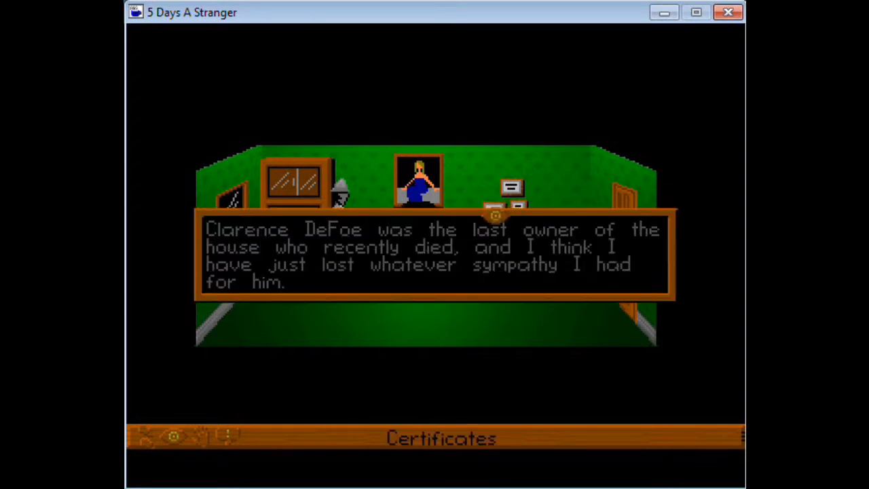
click(434, 255)
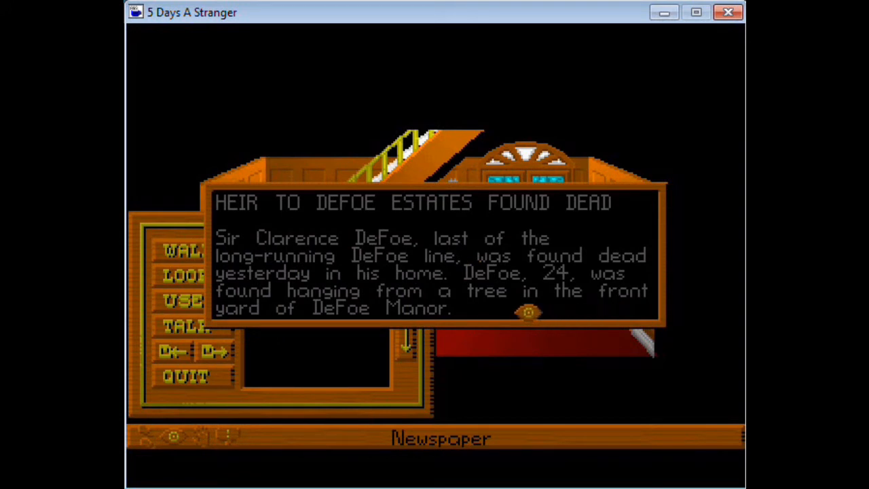
mouse_move(533, 305)
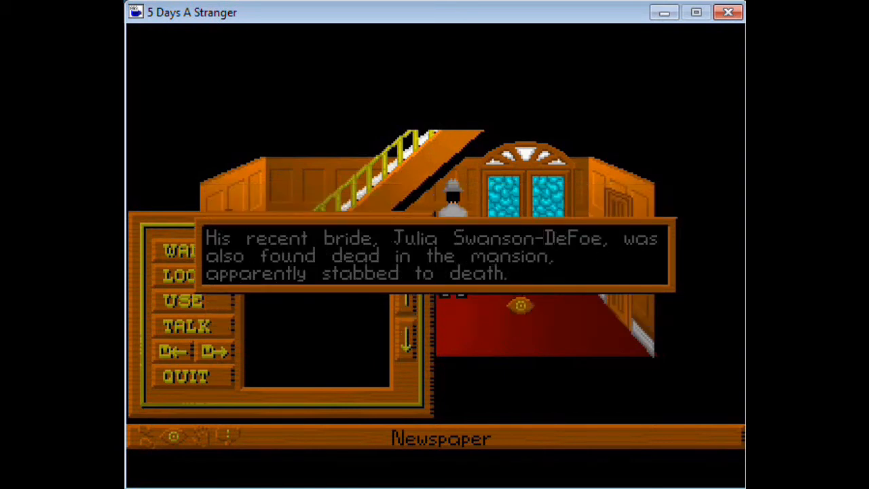
mouse_move(581, 279)
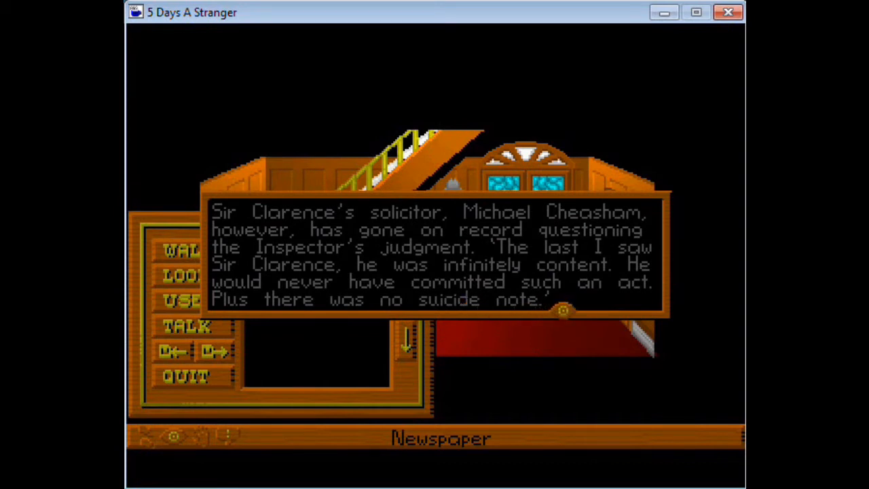
mouse_move(578, 300)
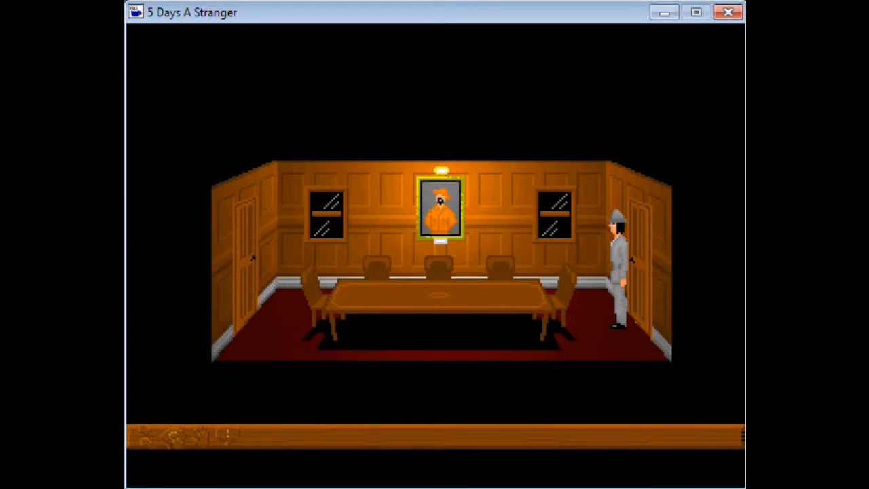
Step: Walk out of the portrait room through the doorway toward the kitchen
click(441, 210)
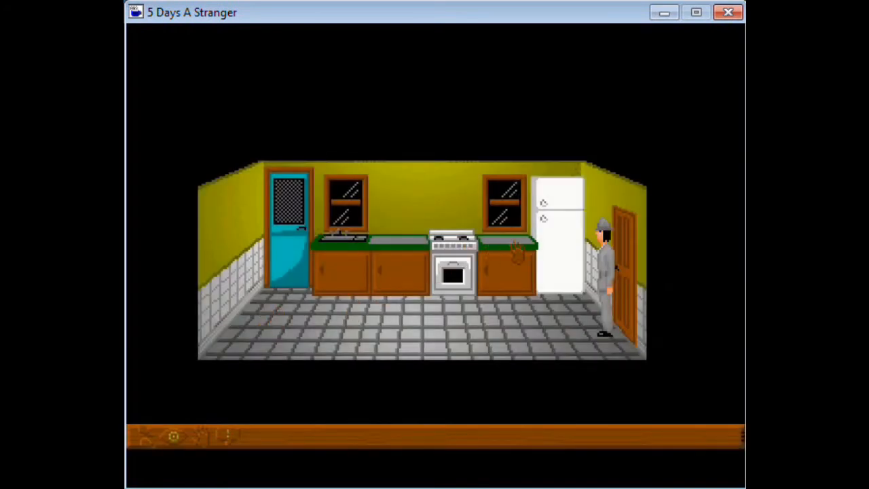
mouse_move(402, 279)
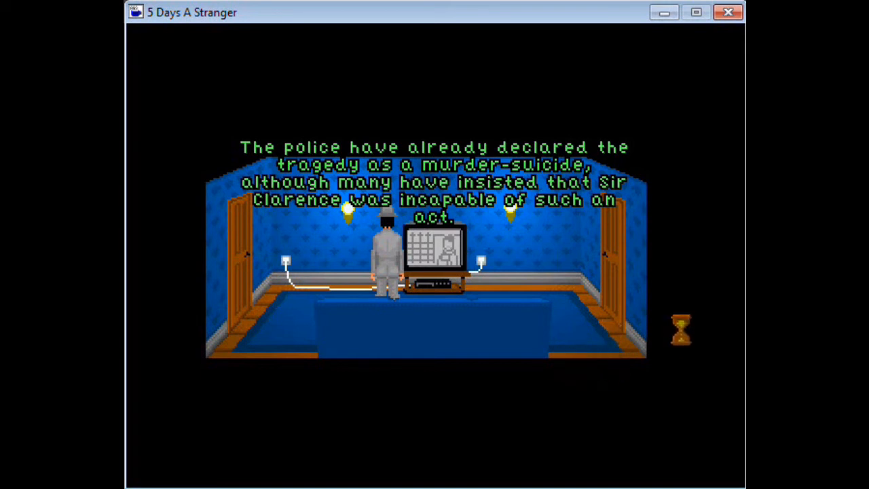
mouse_move(678, 339)
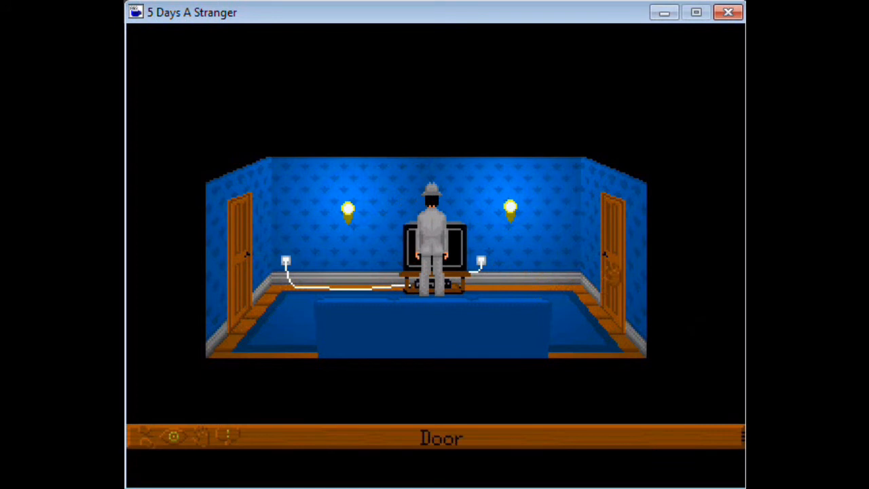
click(614, 261)
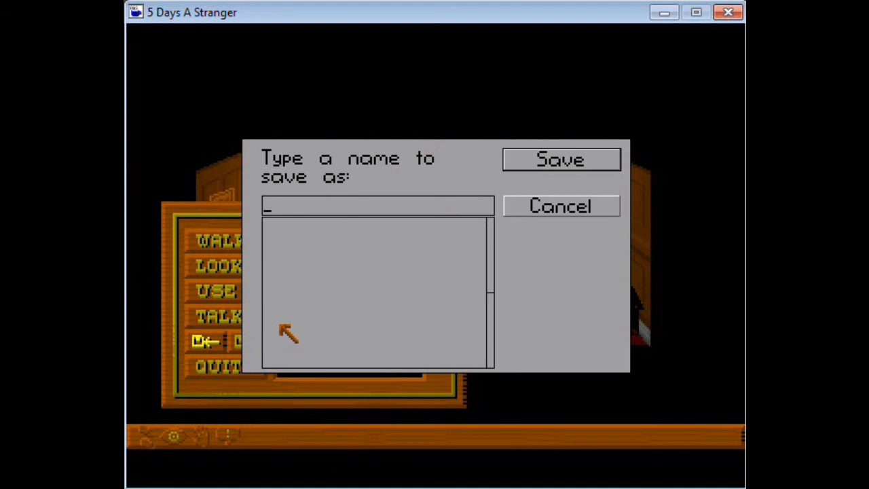
Step: Enter 'Tendeep20041' as the save name in the save prompt
text(Tendeep200)
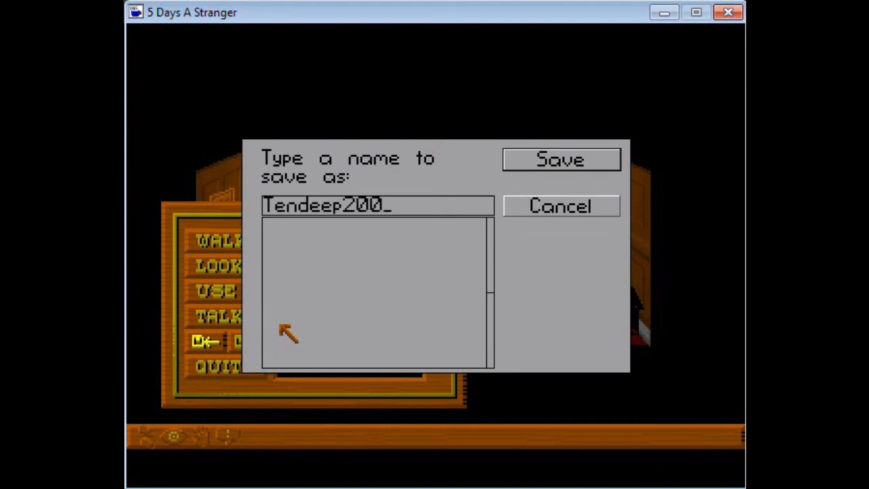
text(1)
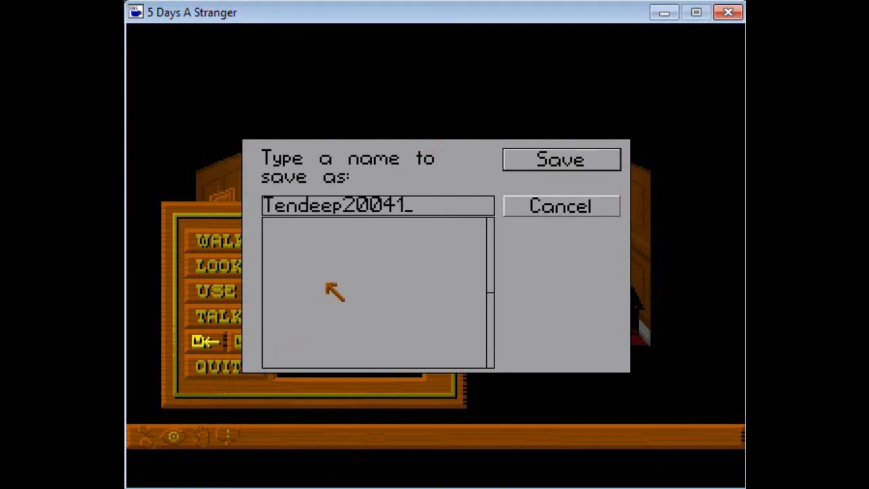